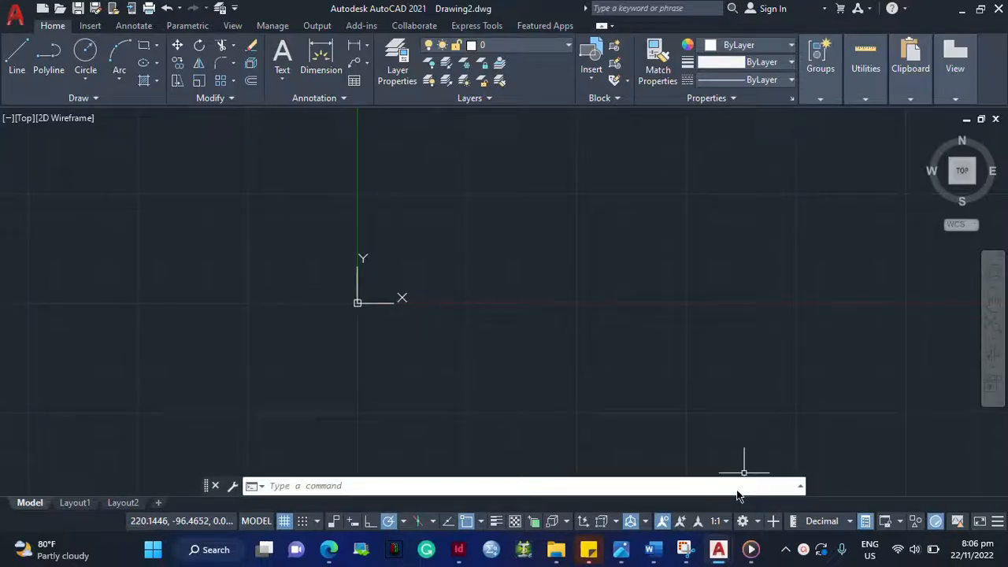
pyautogui.moveTo(743, 520)
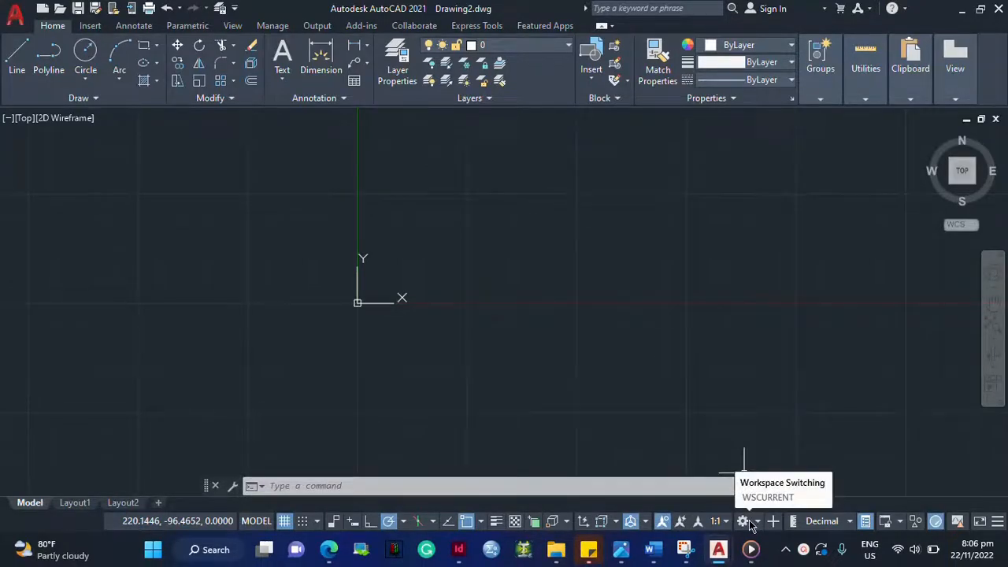
# - Switch the workspace to 3D Modeling from the status-bar workspace list
pyautogui.click(742, 520)
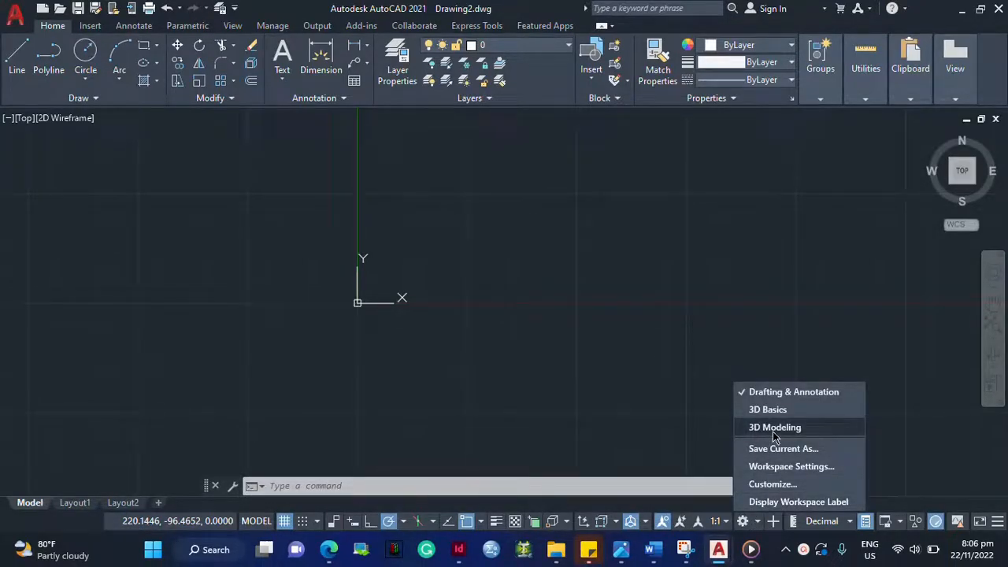
pyautogui.click(775, 427)
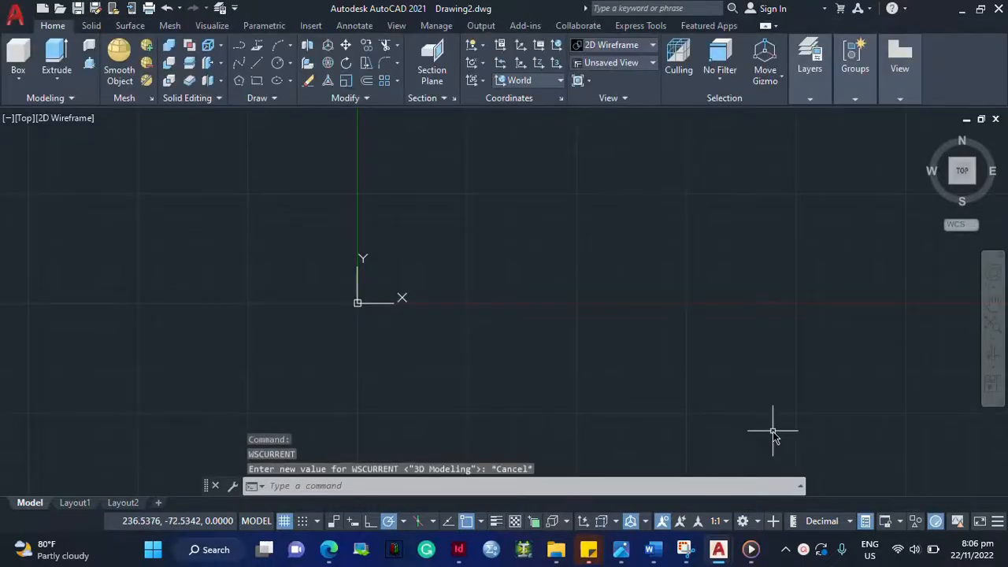
pyautogui.moveTo(743, 520)
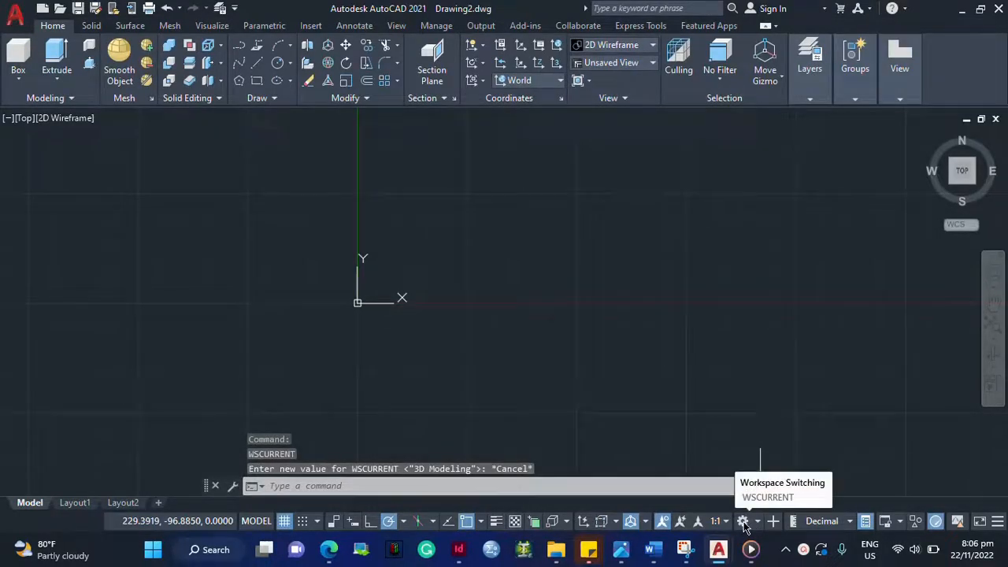
pyautogui.click(744, 520)
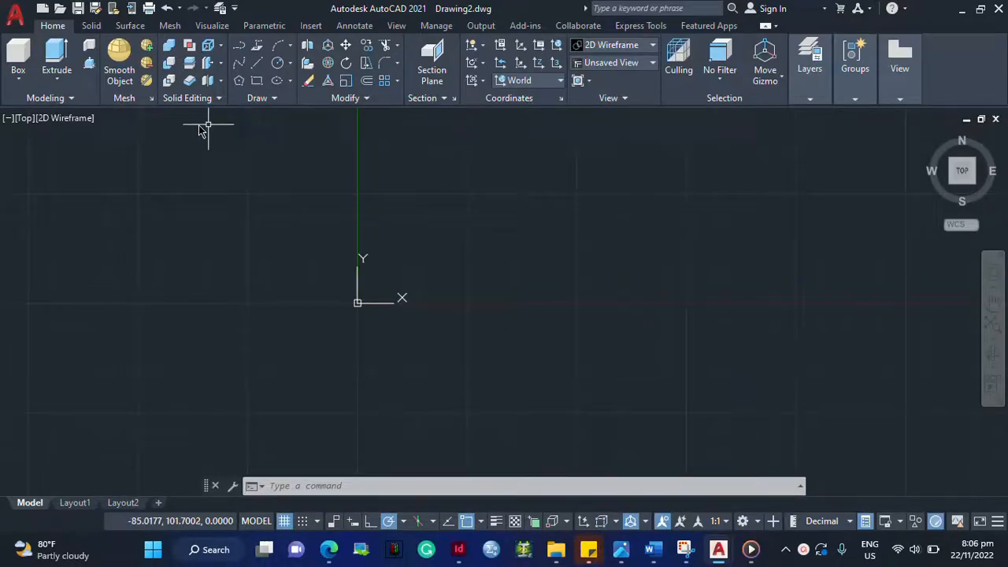
pyautogui.moveTo(19, 63)
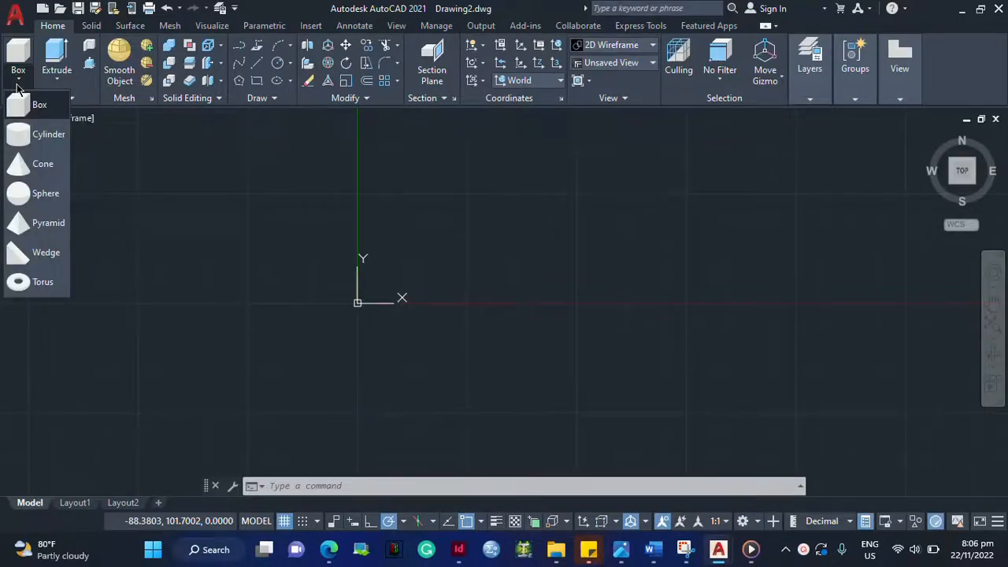
# - Start the Cone solid command from the Home ribbon
pyautogui.click(43, 162)
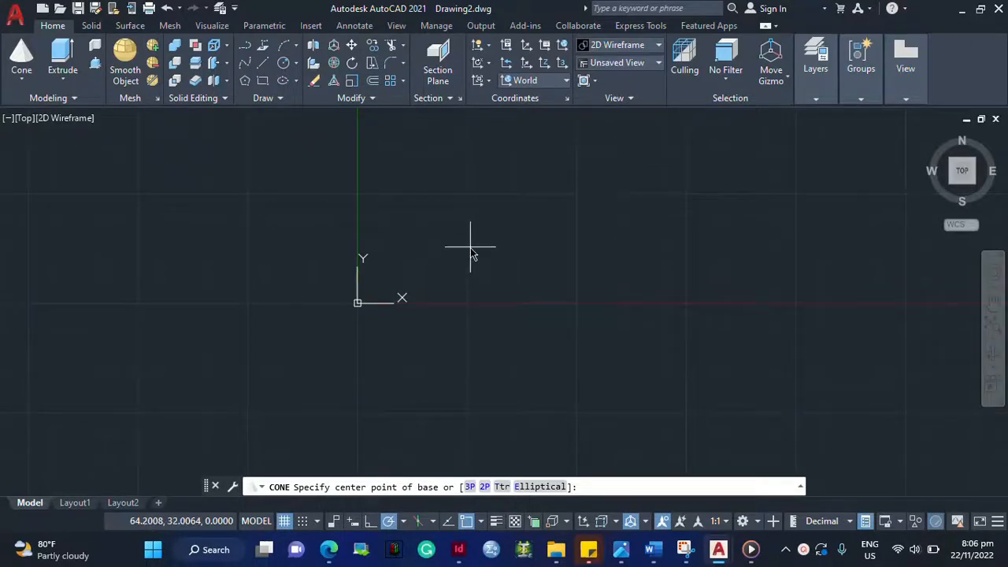
pyautogui.moveTo(466, 258)
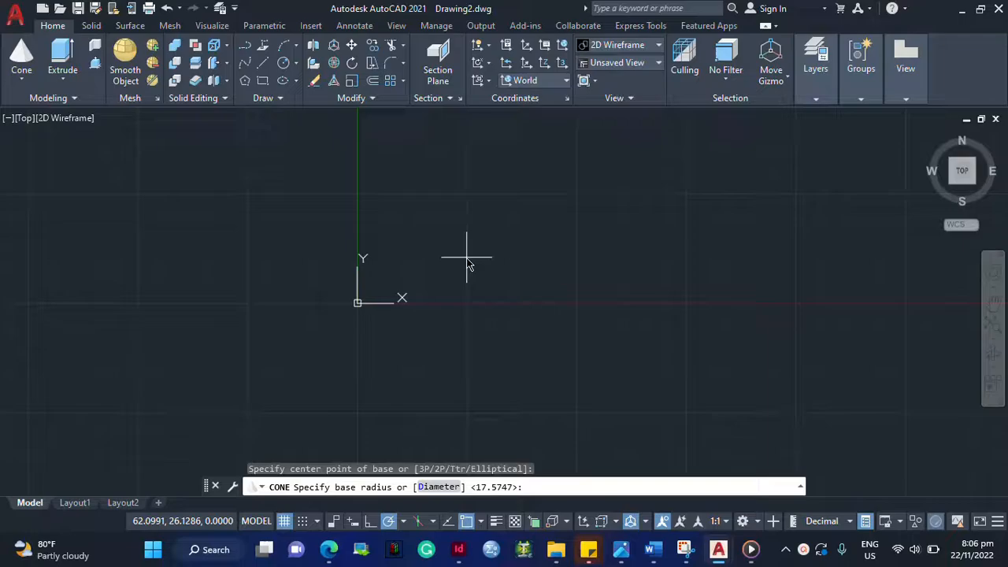
pyautogui.moveTo(518, 271)
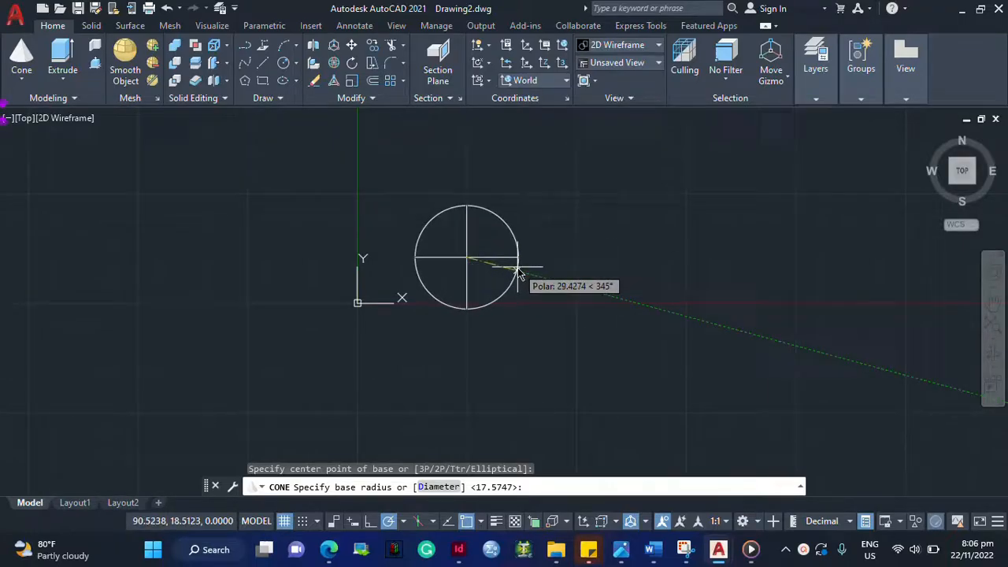
pyautogui.moveTo(516, 258)
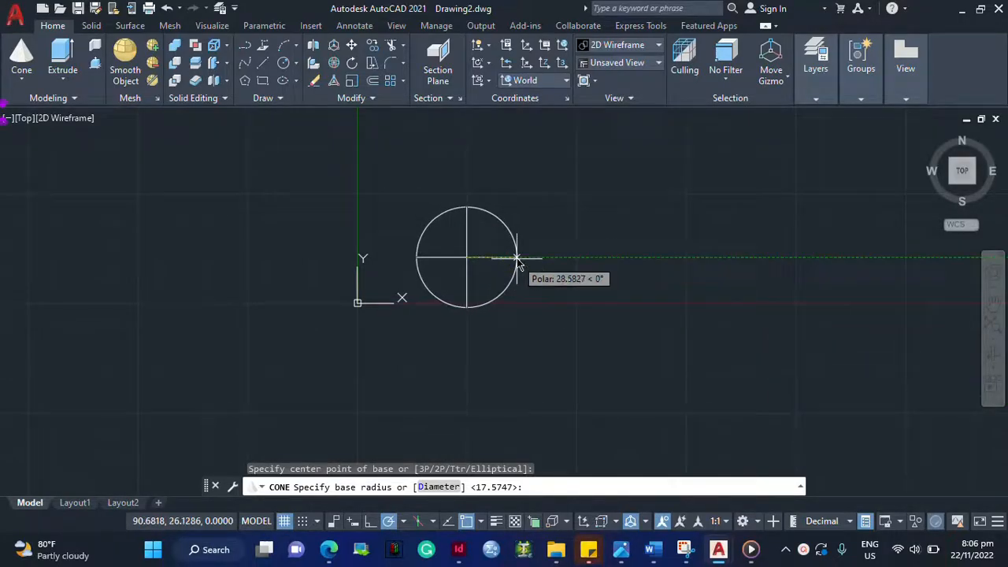
pyautogui.moveTo(519, 262)
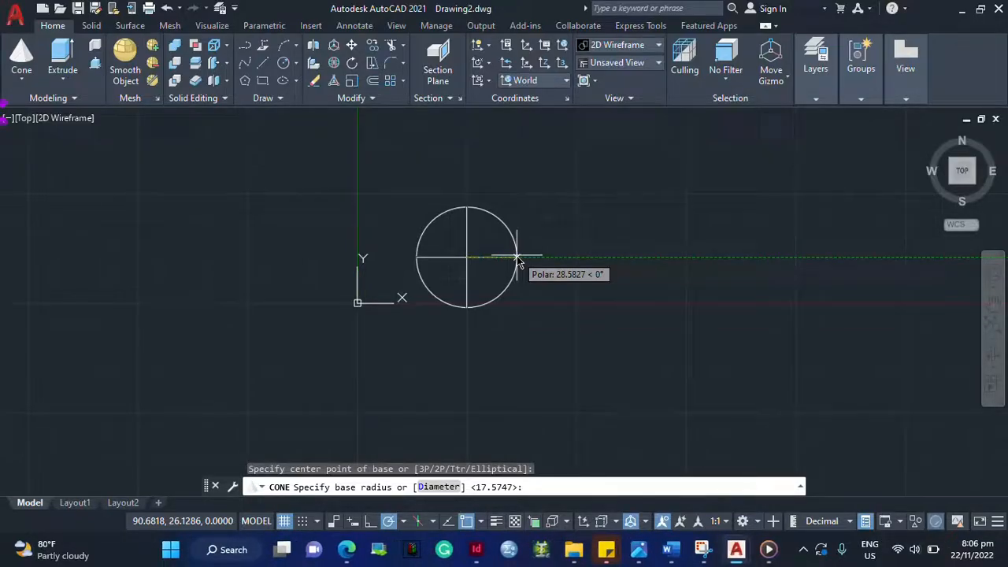
pyautogui.moveTo(523, 270)
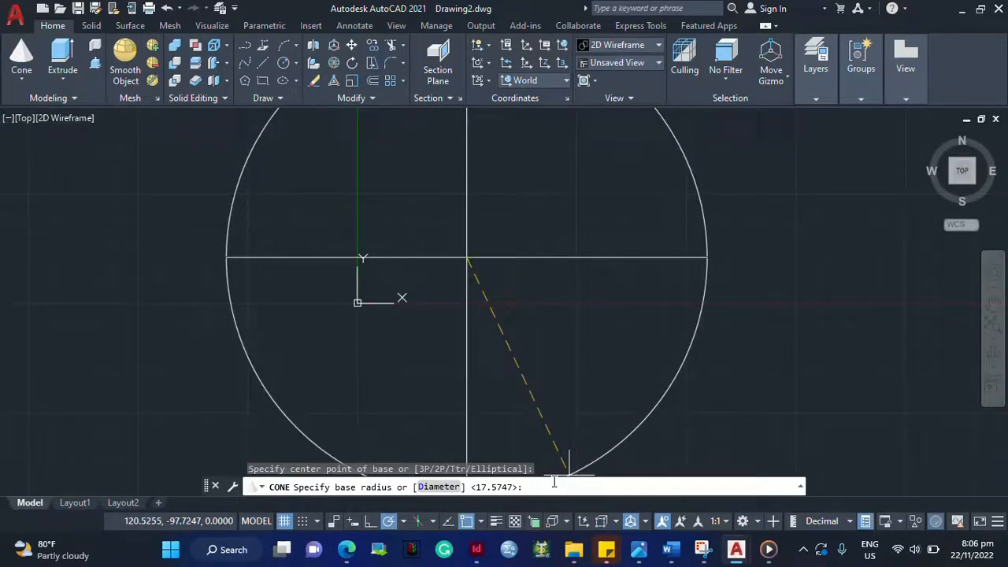
# - Enter base radius 20 and top radius 50 for the cone
pyautogui.write('2')
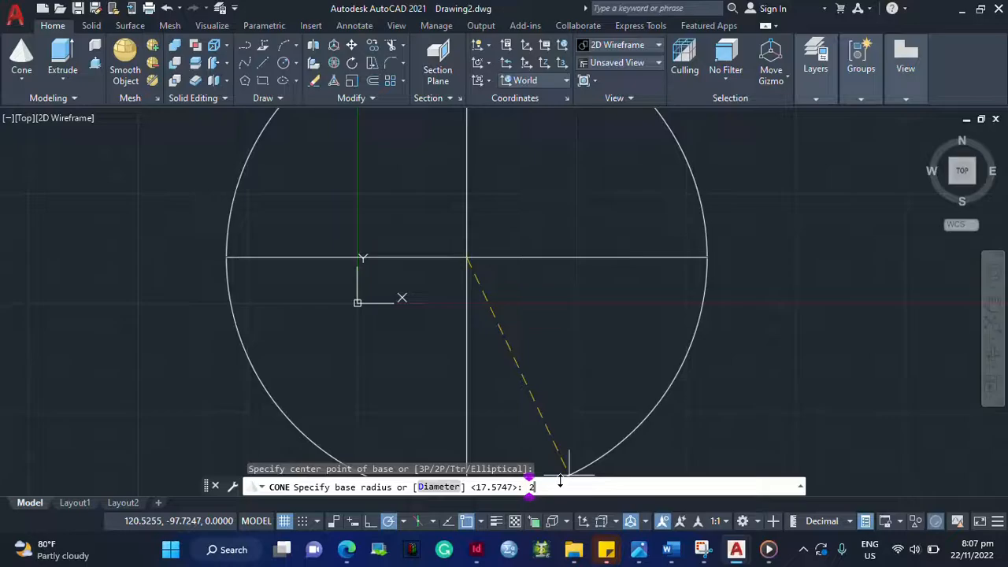
pyautogui.press('Return')
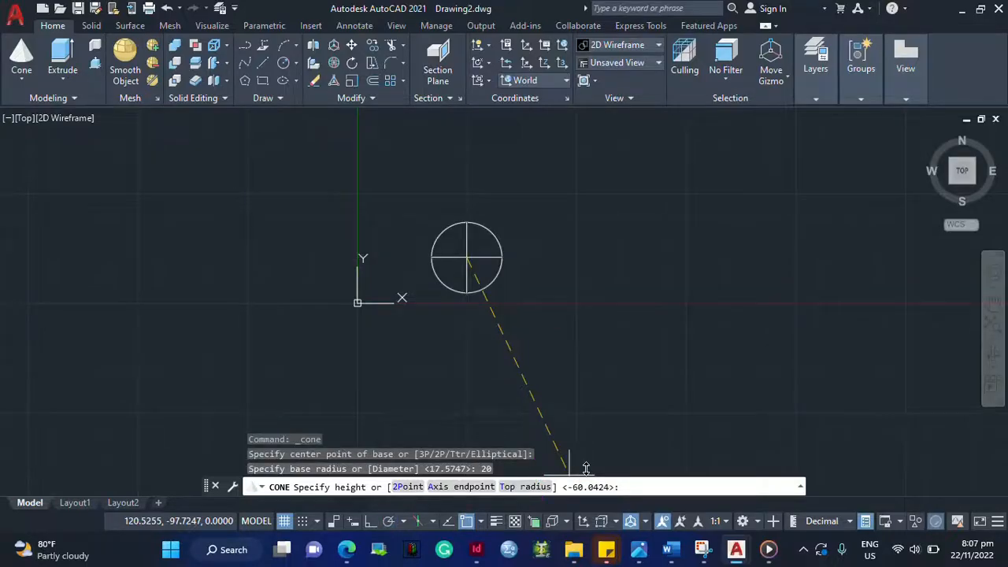
pyautogui.moveTo(548, 252)
pyautogui.write('T')
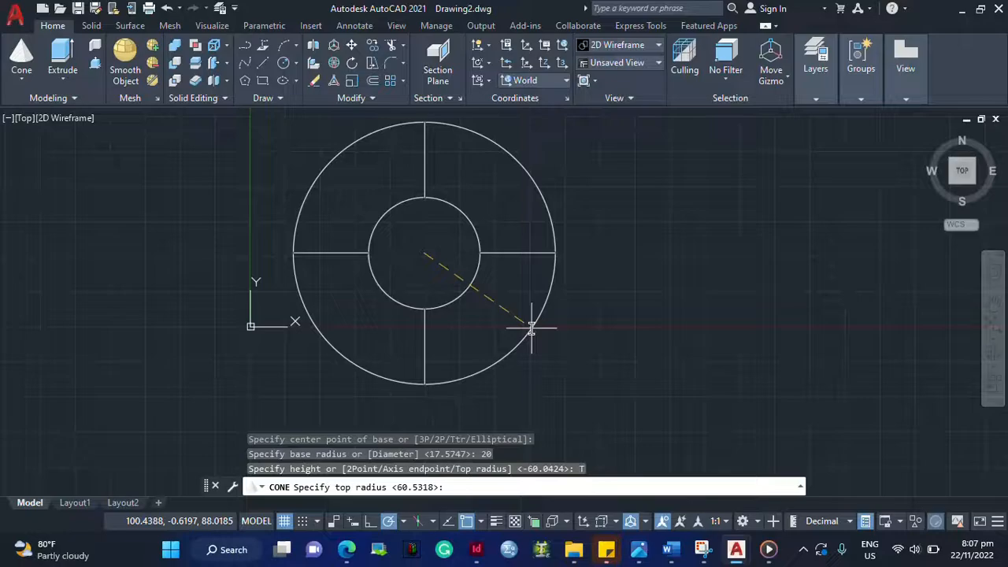
pyautogui.moveTo(535, 330)
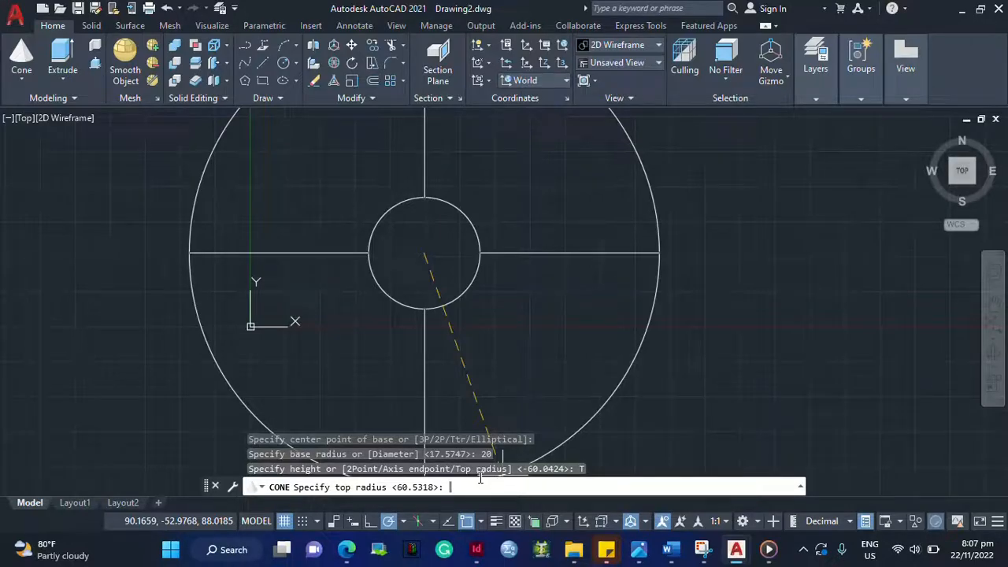
pyautogui.write('50')
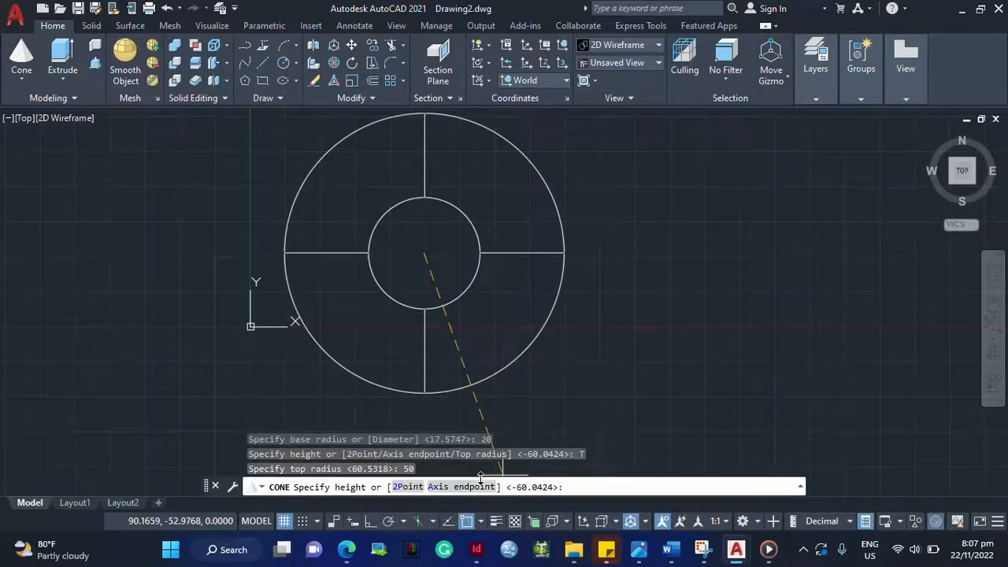
pyautogui.moveTo(554, 276)
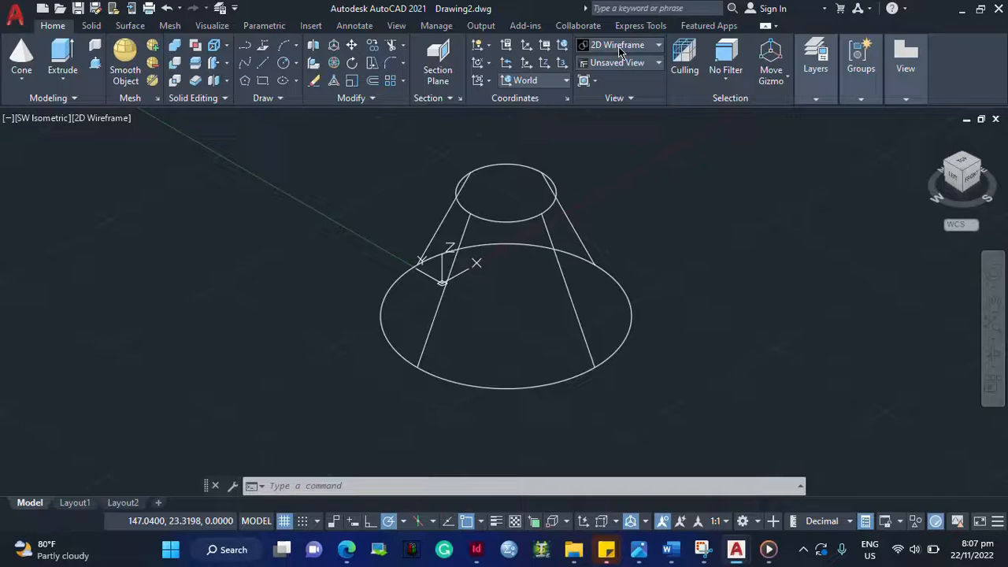
# - Set the visual style to Realistic so the frustum shows as a shaded solid
pyautogui.click(658, 44)
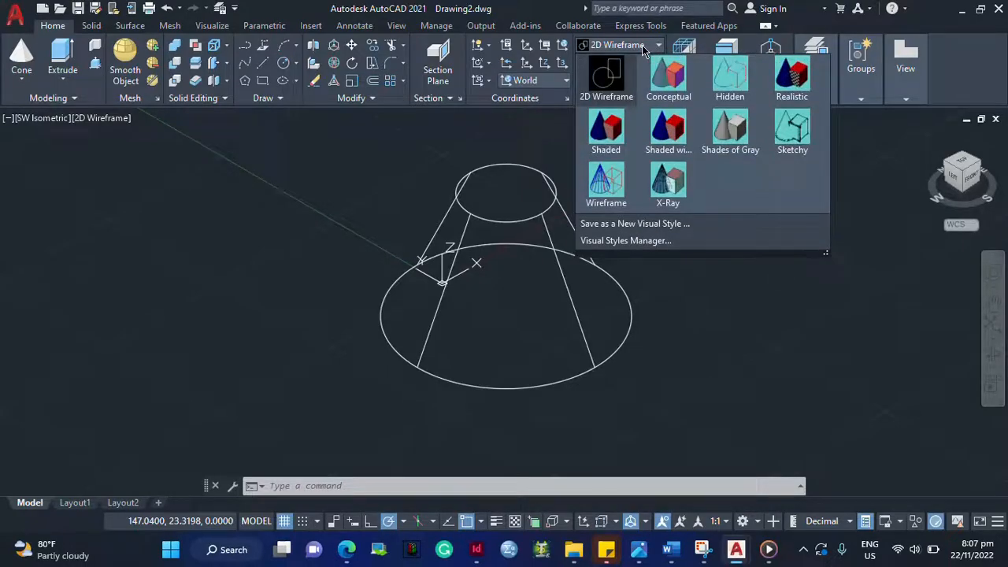
pyautogui.moveTo(791, 78)
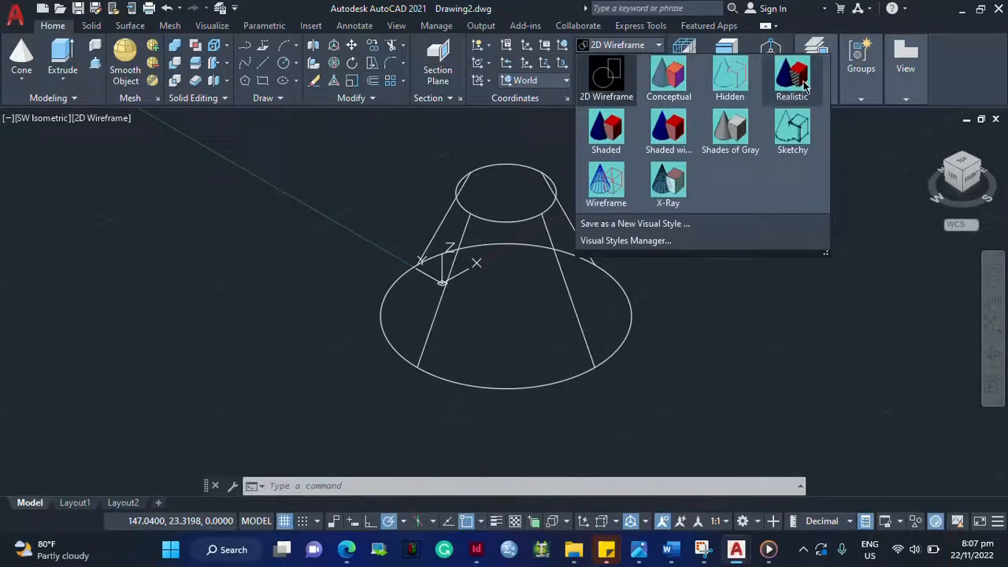
pyautogui.click(791, 79)
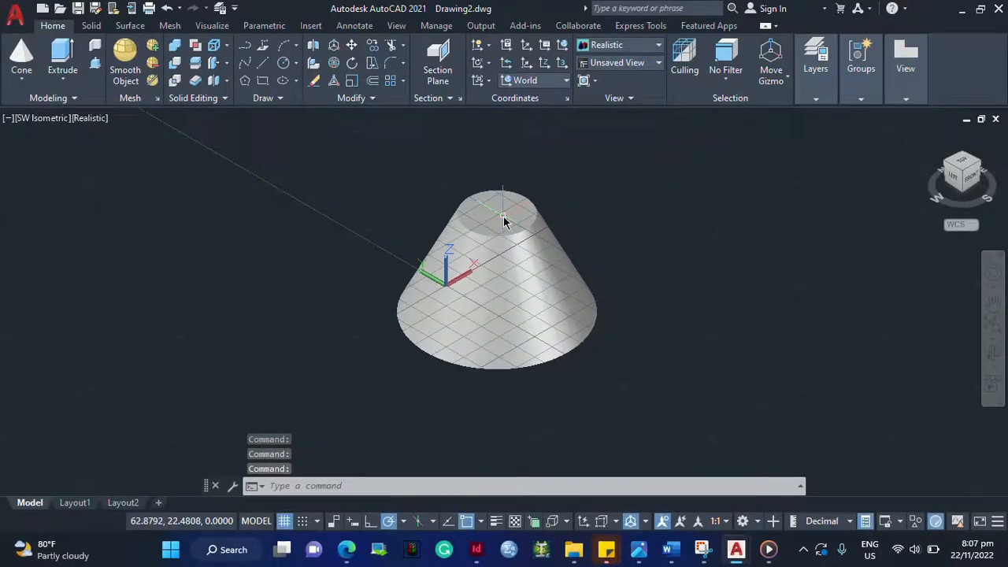
pyautogui.moveTo(505, 233)
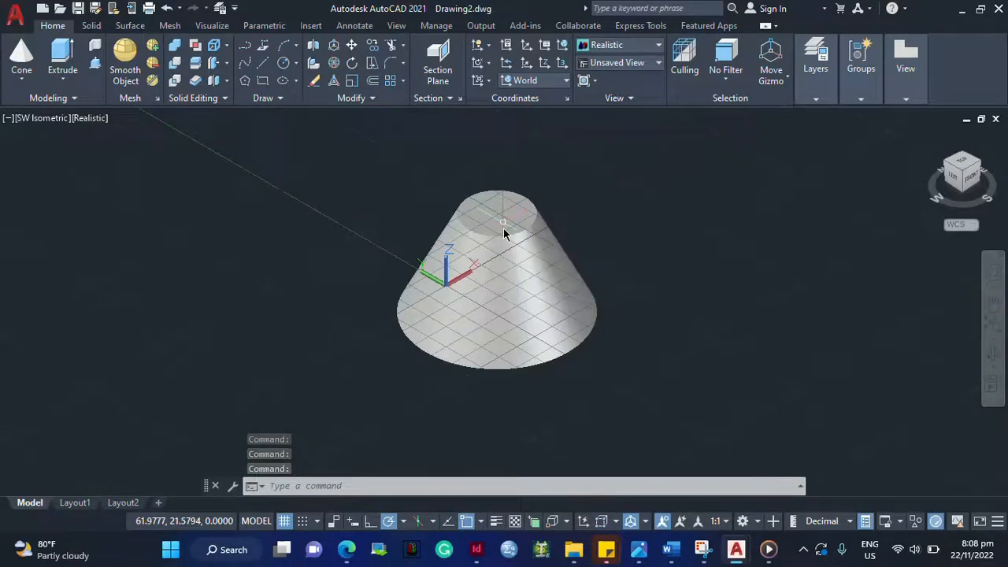
pyautogui.moveTo(529, 364)
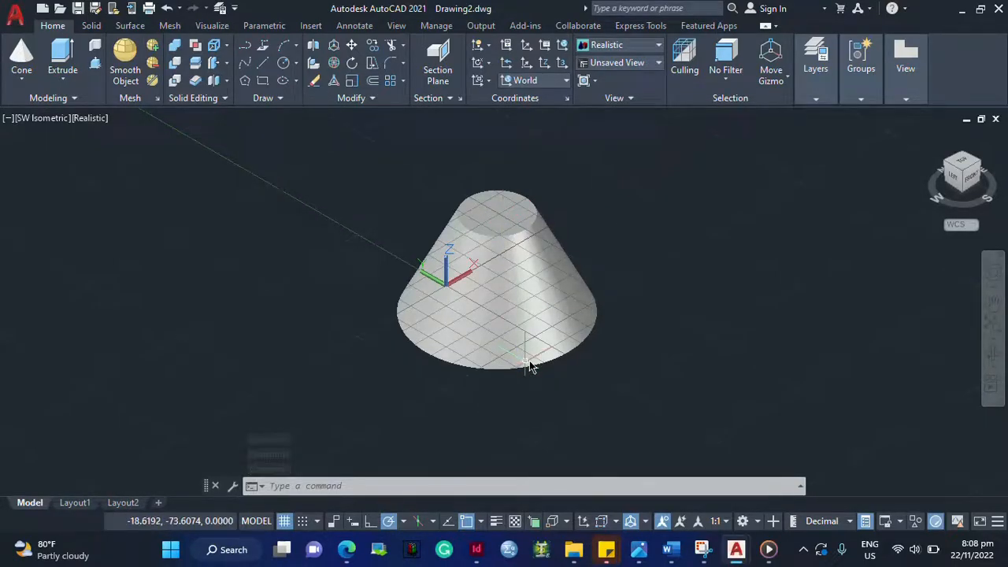
pyautogui.moveTo(820, 496)
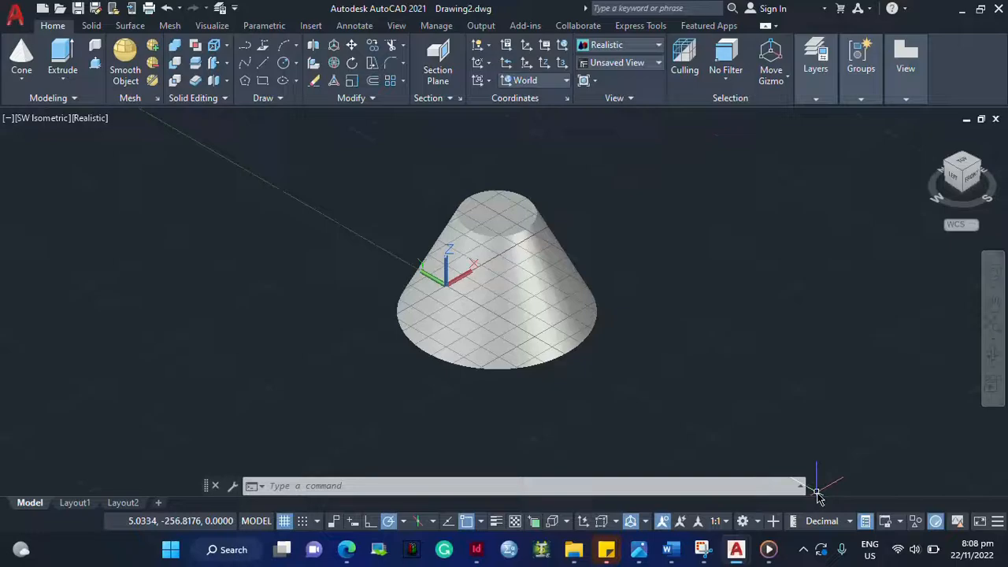